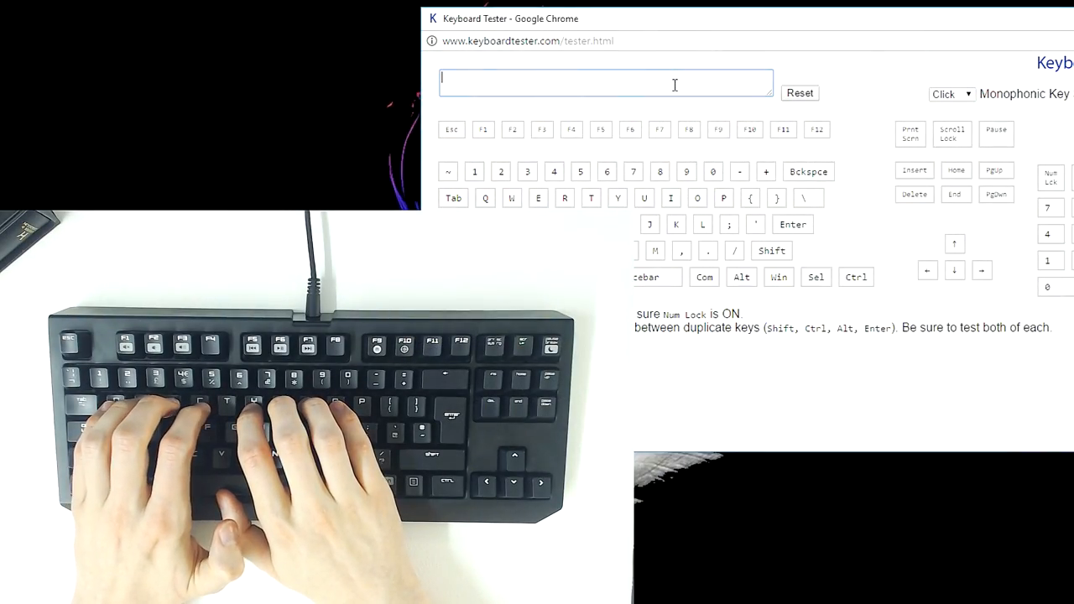
Step: Mash bursts of letter keys together so Keyboard Tester registers every simultaneous stroke
{"action": "type", "text": "IQOUYWERQWOEIUYRQRWEIOUYQRIUEOYW"}
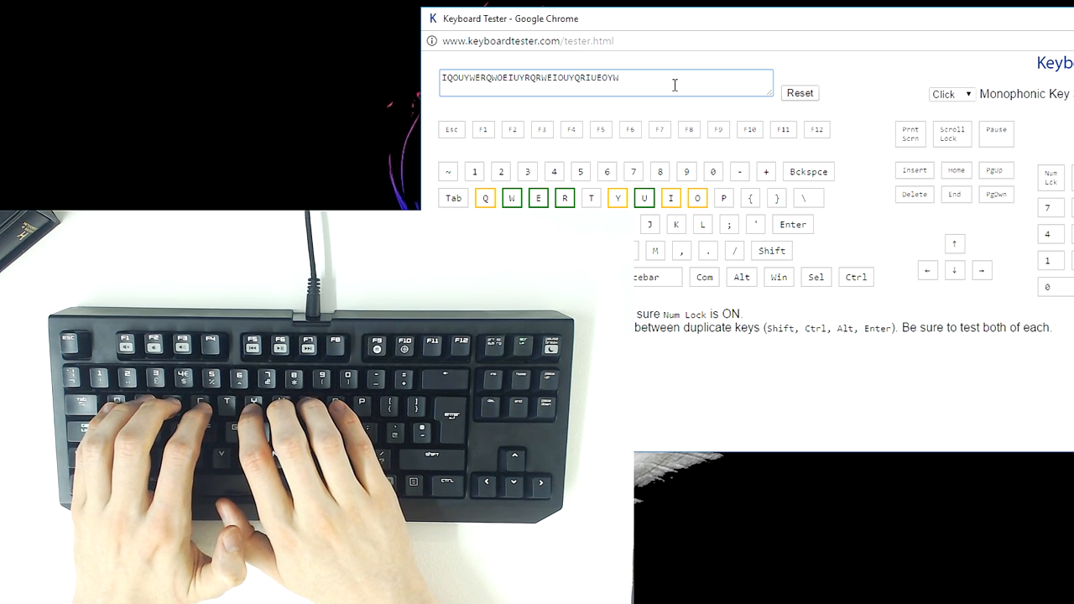
{"action": "type", "text": "QURIOYWEQIRUOYEWQUIRYOWE"}
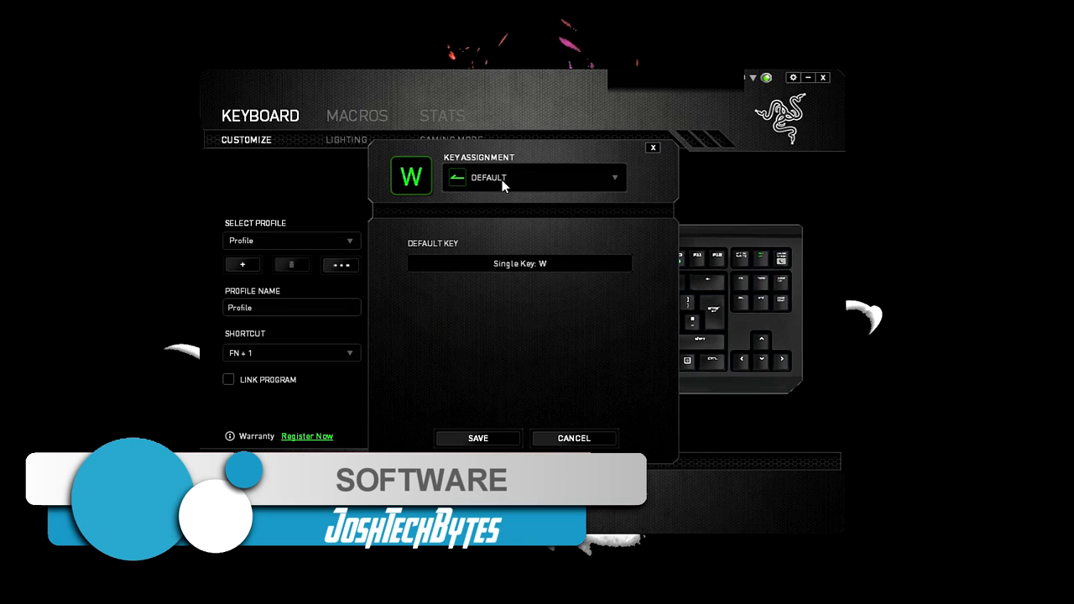
Step: Browse the W key's assignment functions, keep the default, and return to the keyboard layout
{"action": "left_click", "coordinate": [534, 178]}
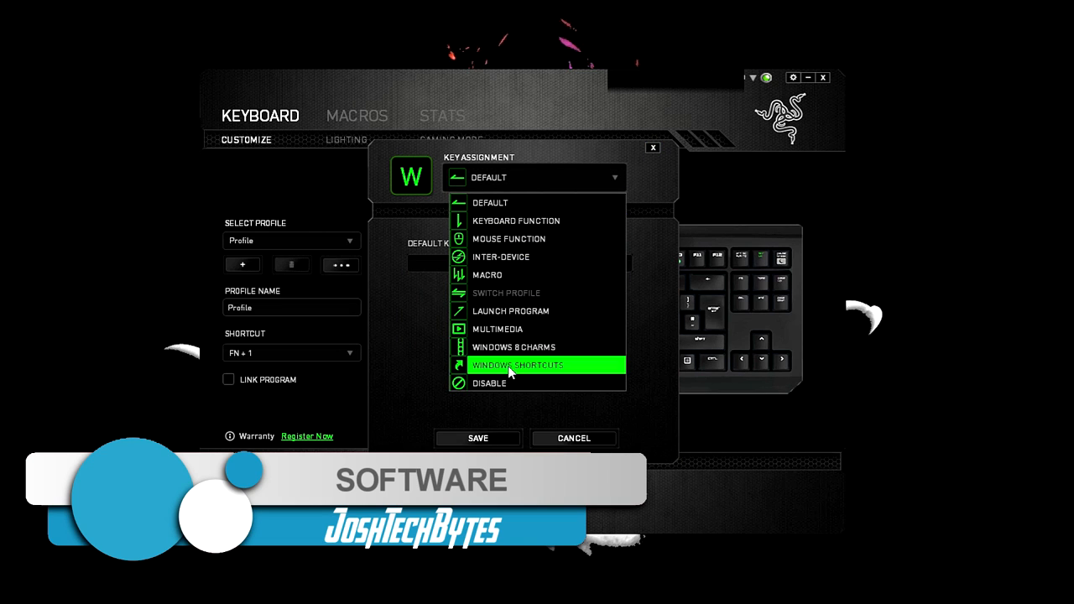
{"action": "mouse_move", "coordinate": [529, 222]}
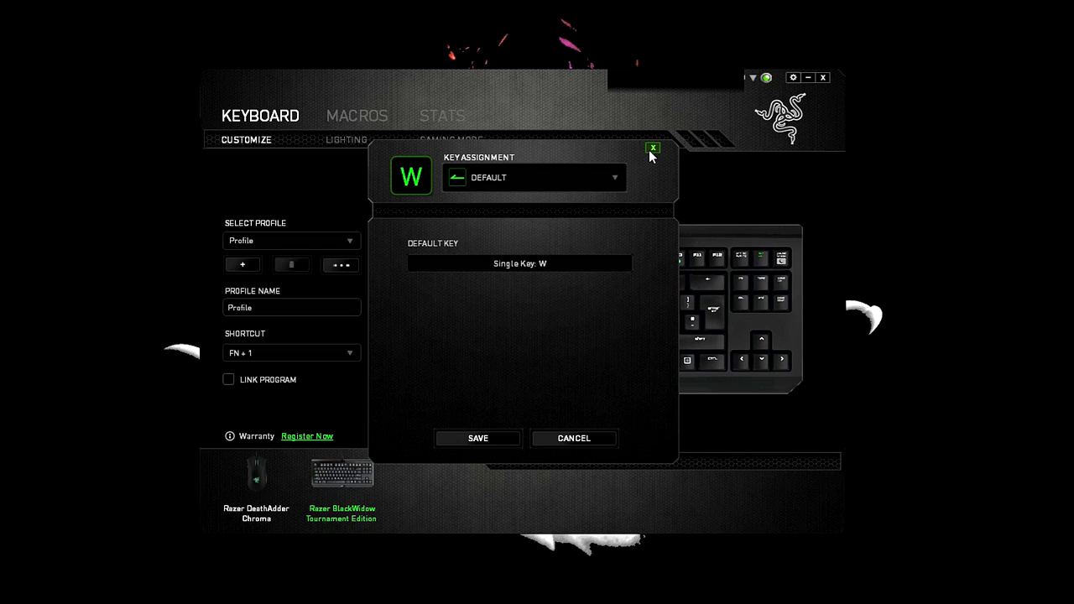
{"action": "left_click", "coordinate": [653, 148]}
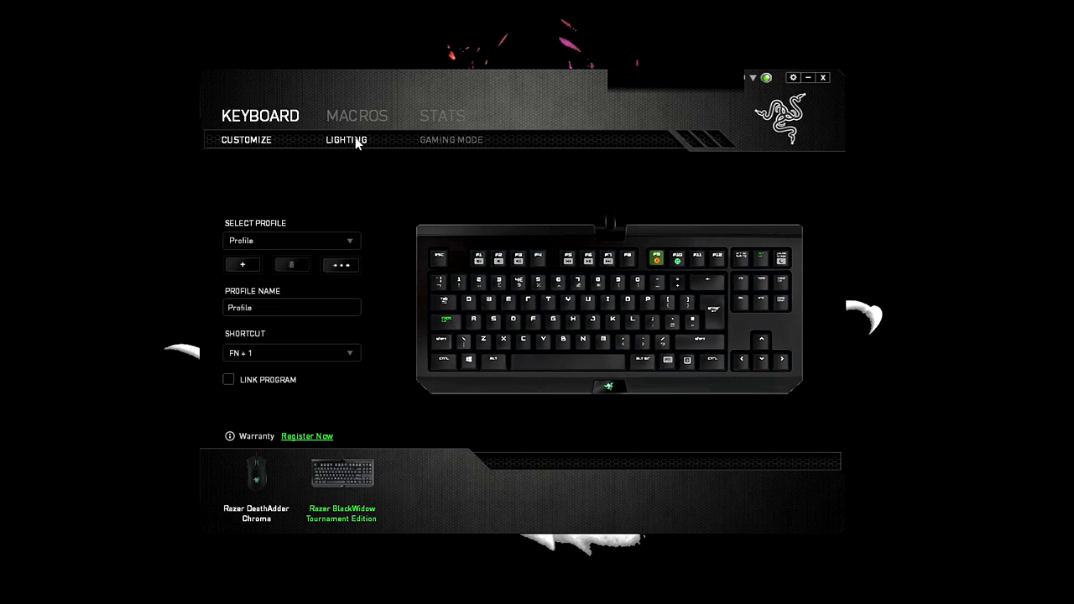
Step: Set lighting to steady brightness at Off, check Gaming Mode's Windows key lock, then go to Macros
{"action": "left_click", "coordinate": [346, 139]}
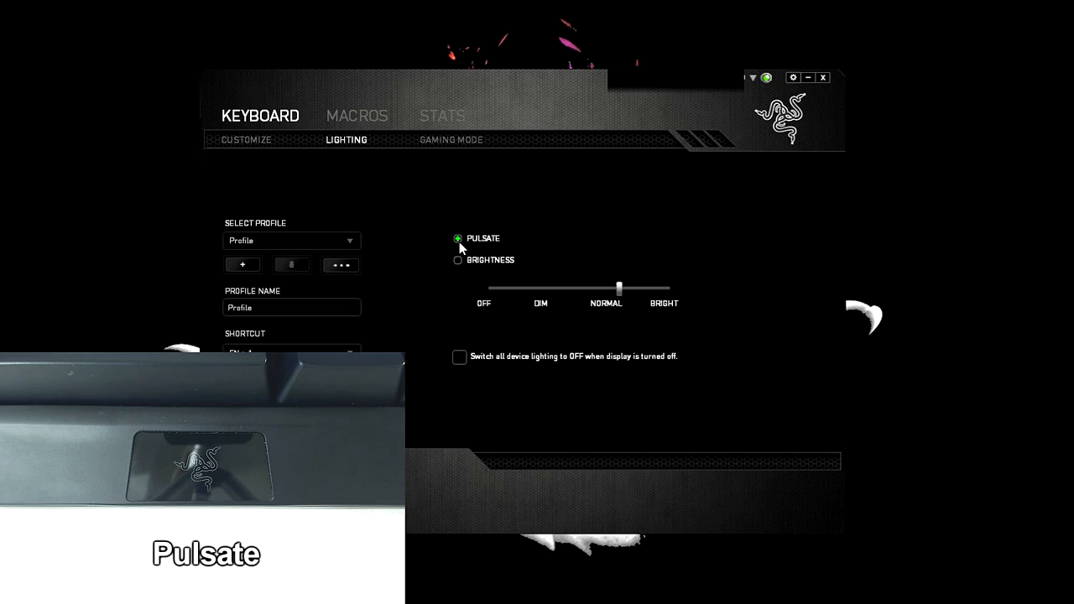
{"action": "left_click", "coordinate": [458, 260]}
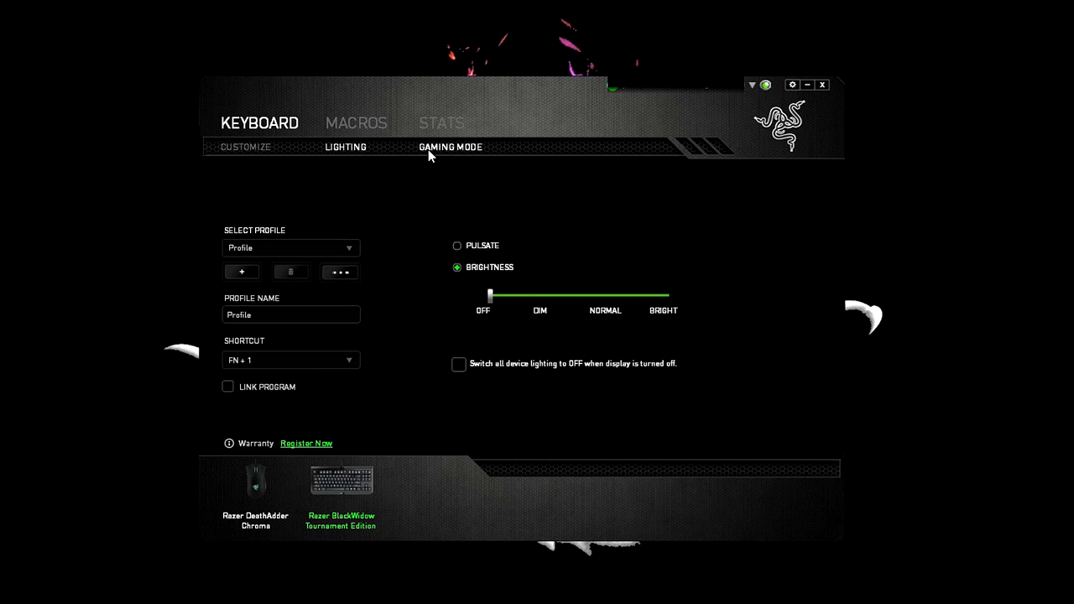
{"action": "left_click", "coordinate": [450, 147]}
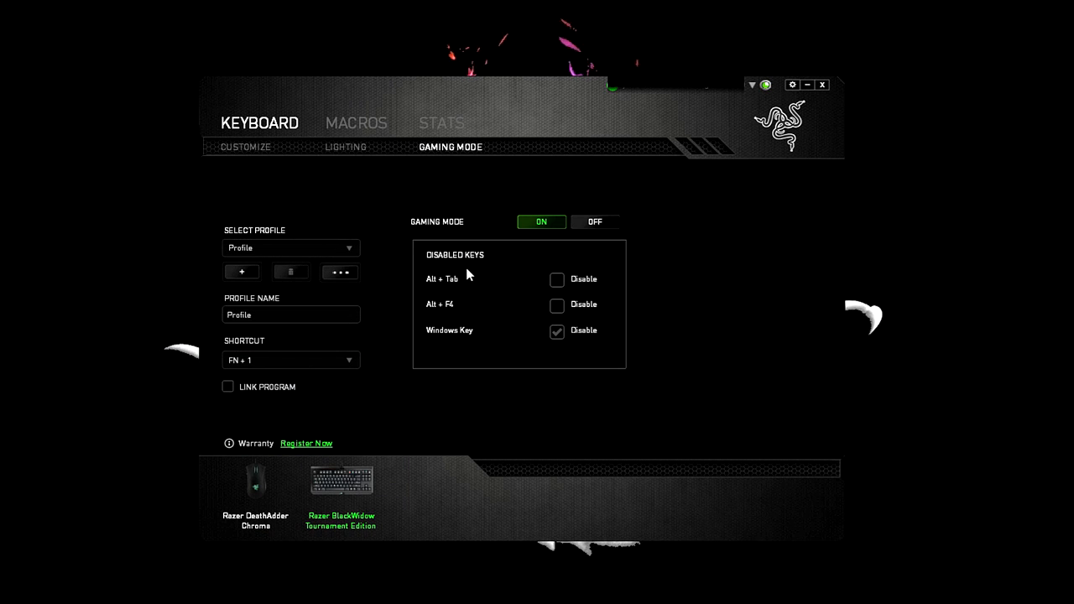
{"action": "left_click", "coordinate": [356, 123]}
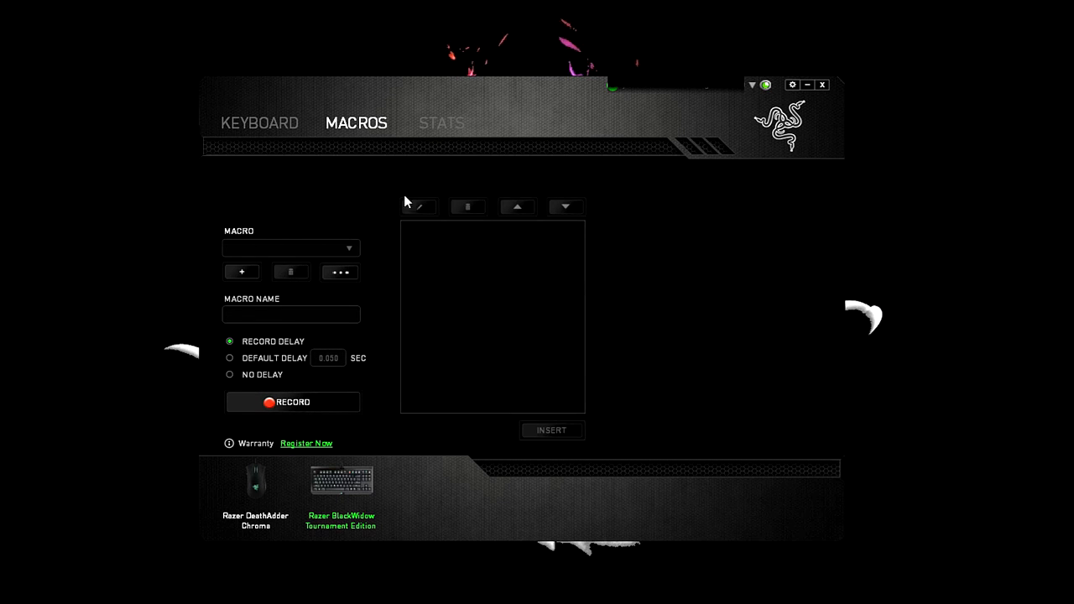